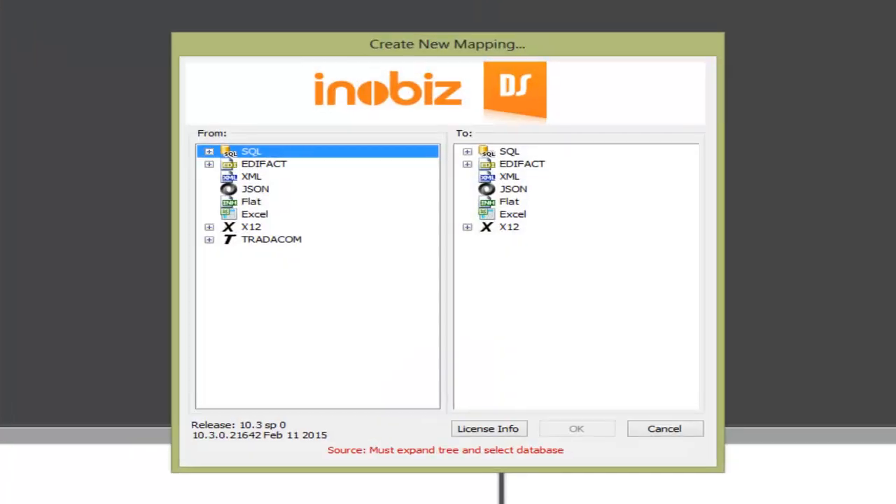
Create a new mapping from the EDIFACT INVOIC message to an XML target
{"action": "left_click", "coordinate": [209, 163]}
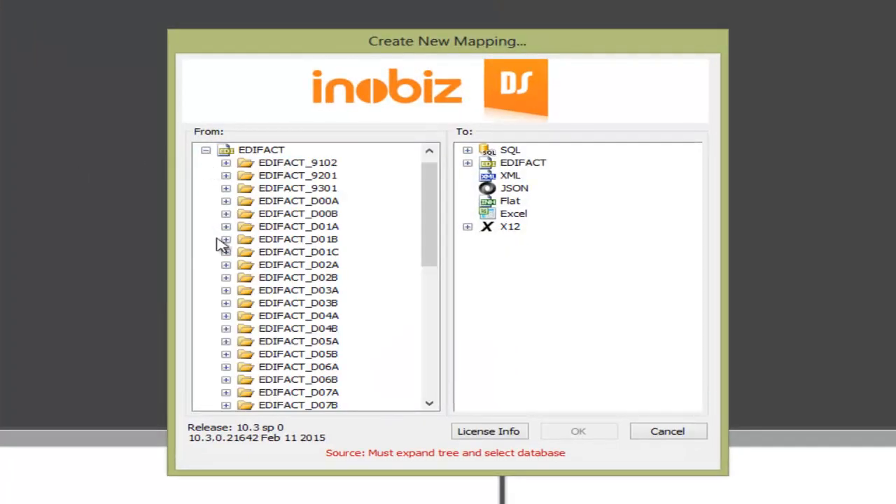
{"action": "scroll", "scroll_direction": "down", "scroll_amount": 3}
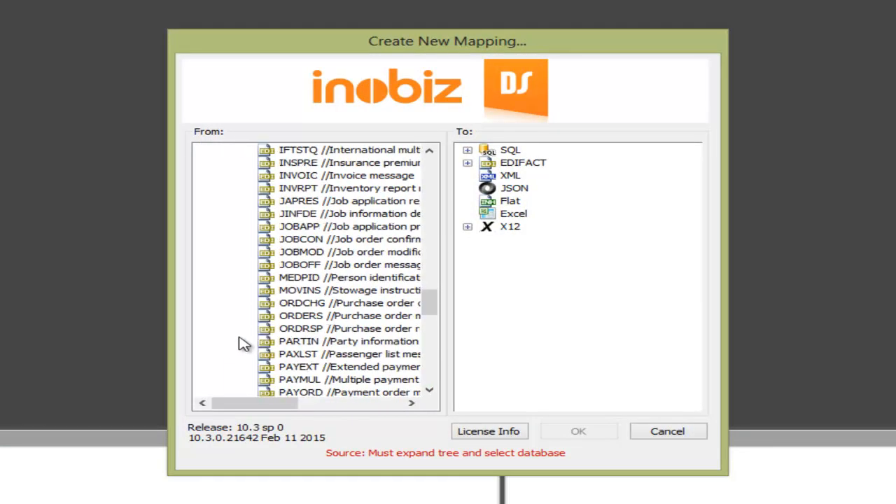
{"action": "mouse_move", "coordinate": [301, 187]}
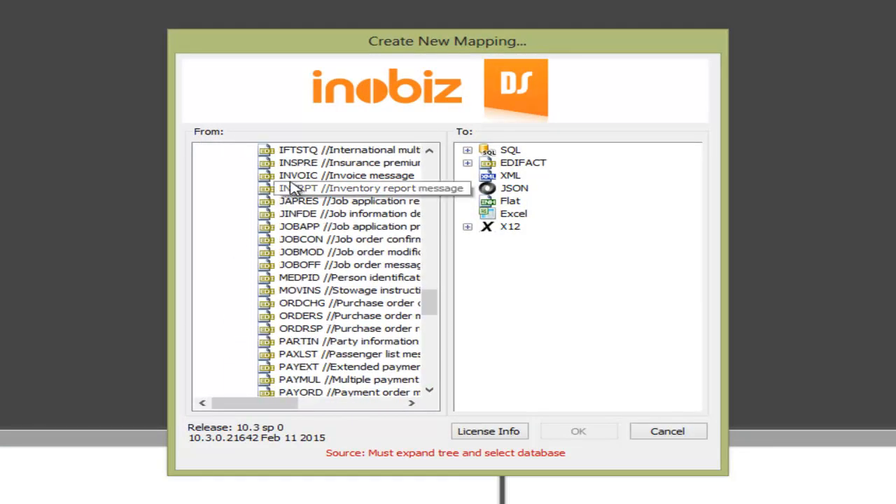
{"action": "left_click", "coordinate": [347, 175]}
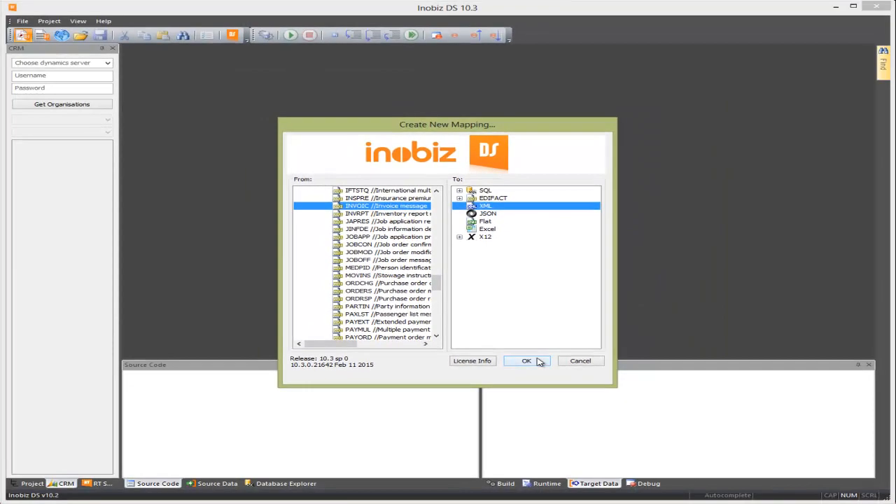
{"action": "left_click", "coordinate": [526, 360]}
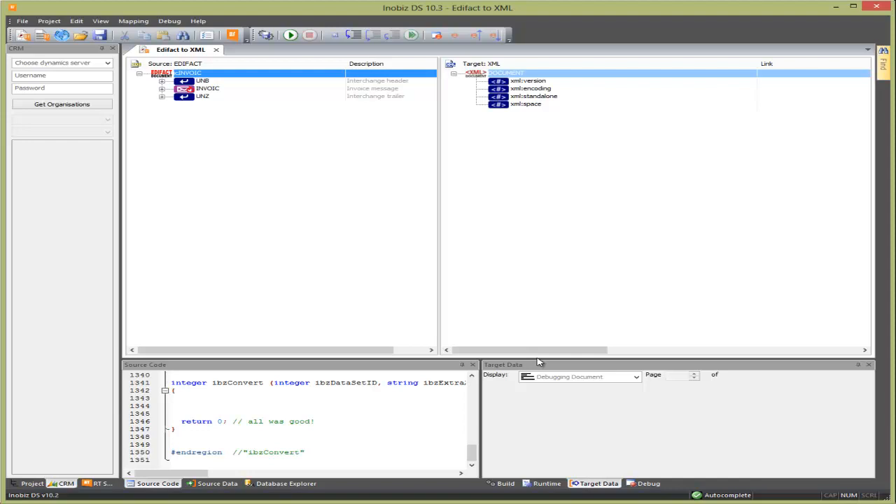
Import UBL-Invoice-2.1.xsd from ubl2.1/xsd/maindoc as the XML target schema
{"action": "right_click", "coordinate": [504, 73]}
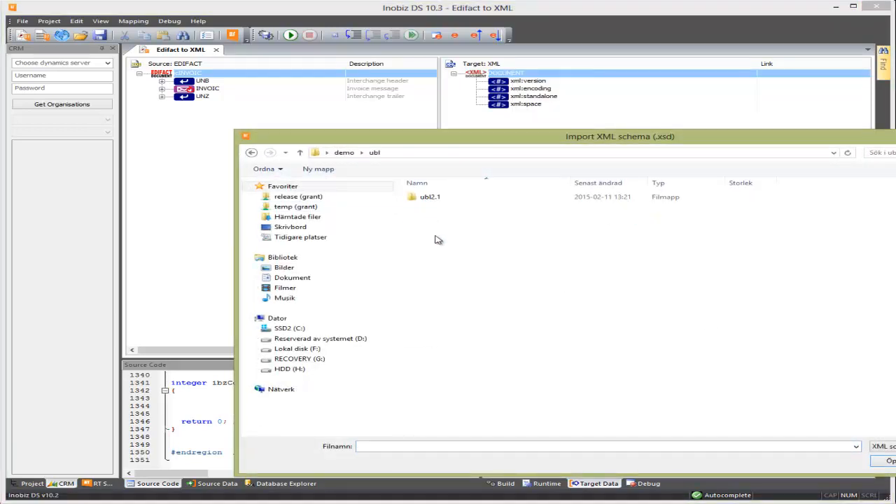
{"action": "double_click", "coordinate": [430, 197]}
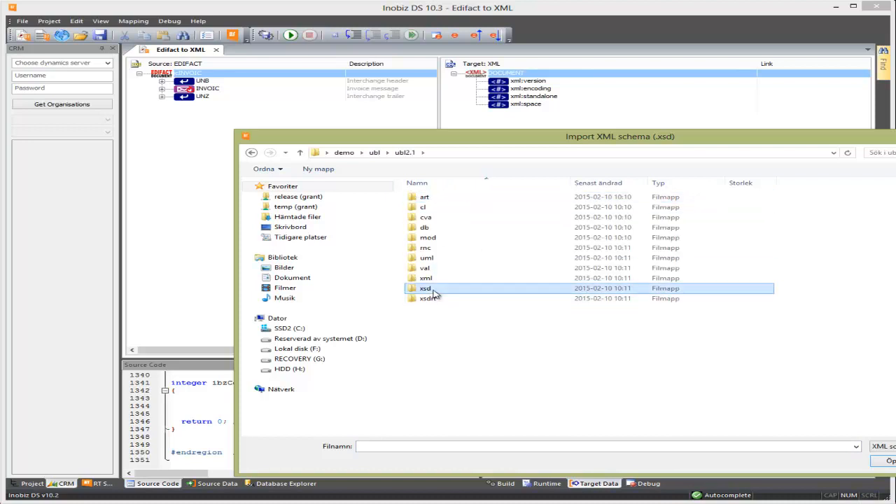
{"action": "double_click", "coordinate": [425, 288]}
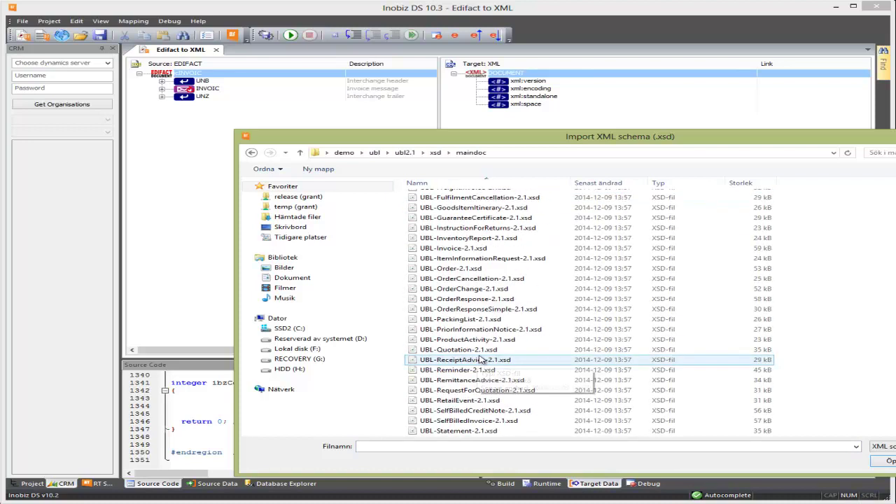
{"action": "scroll", "scroll_direction": "down", "scroll_amount": 3}
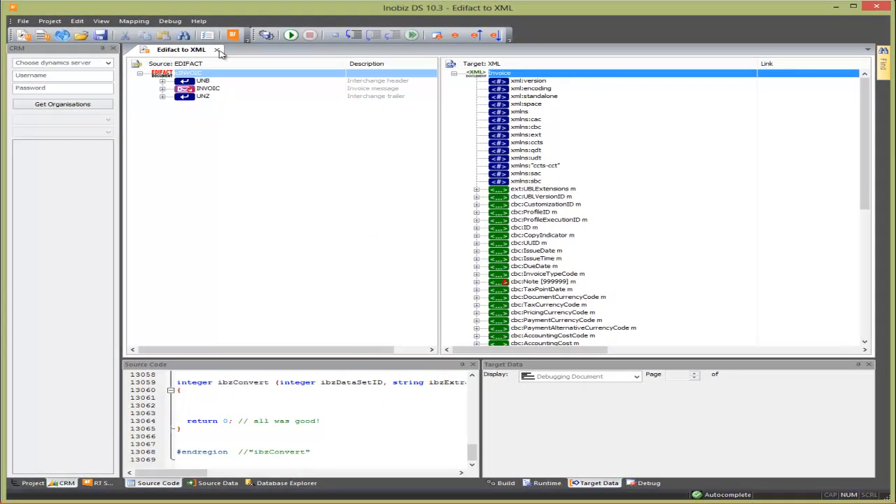
Use INVOIC_D96A.edi as the test input and overwrite Edifact to XML.EDS
{"action": "left_click", "coordinate": [134, 20]}
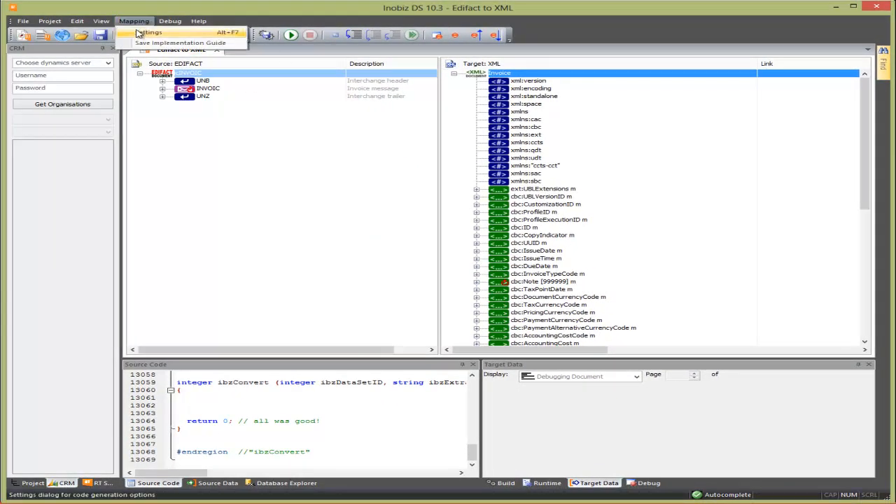
{"action": "left_click", "coordinate": [150, 32]}
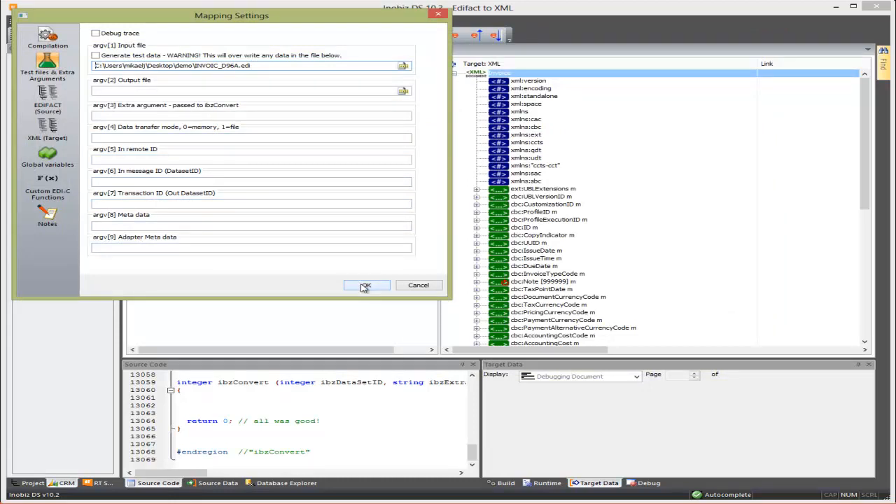
{"action": "left_click", "coordinate": [366, 285]}
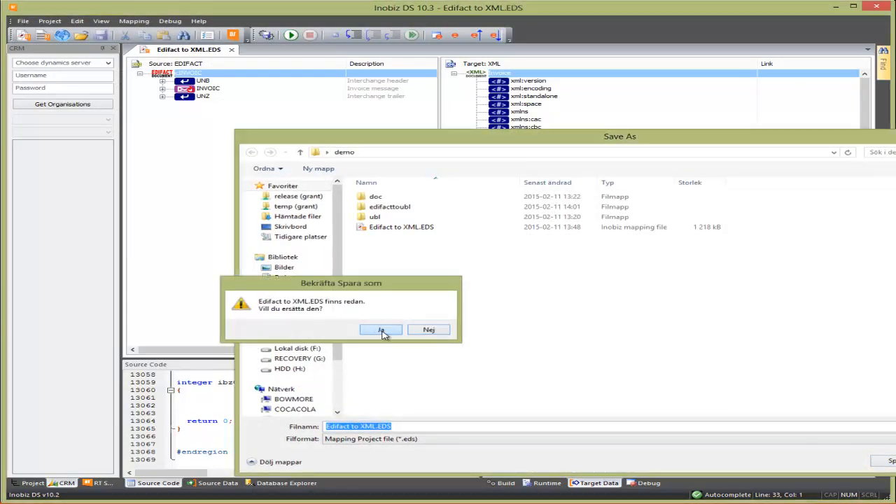
{"action": "left_click", "coordinate": [381, 329]}
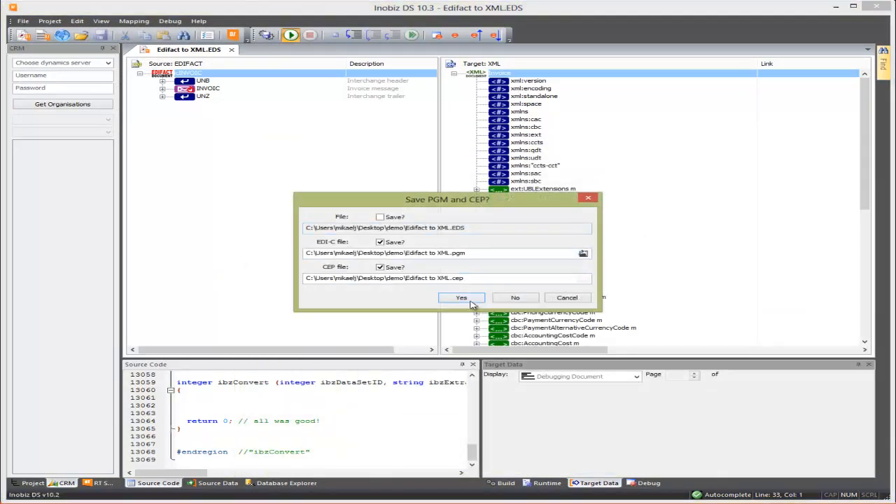
Save the PGM and CEP files, then show source data as Parsed Document in a taller pane
{"action": "left_click", "coordinate": [461, 297]}
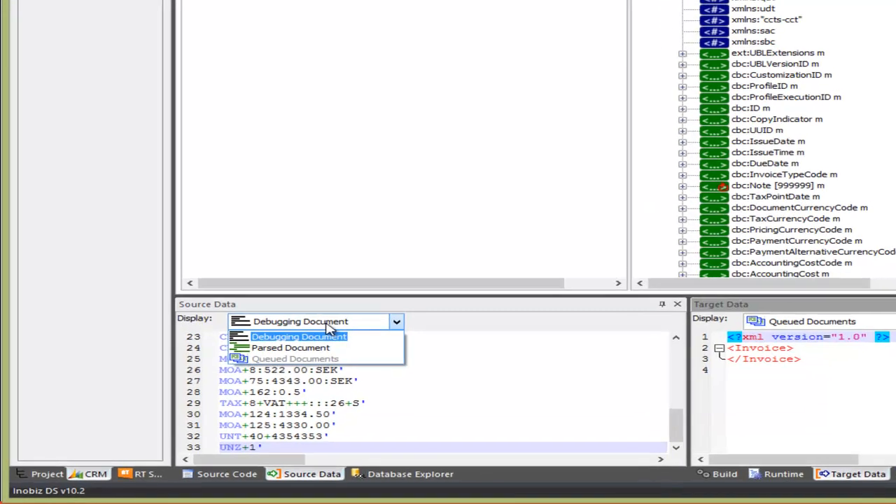
{"action": "mouse_move", "coordinate": [290, 347]}
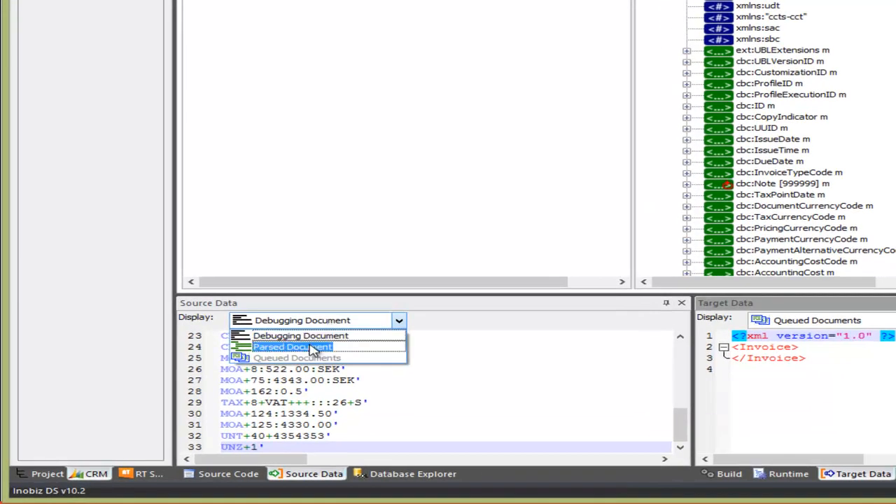
{"action": "left_click", "coordinate": [292, 346]}
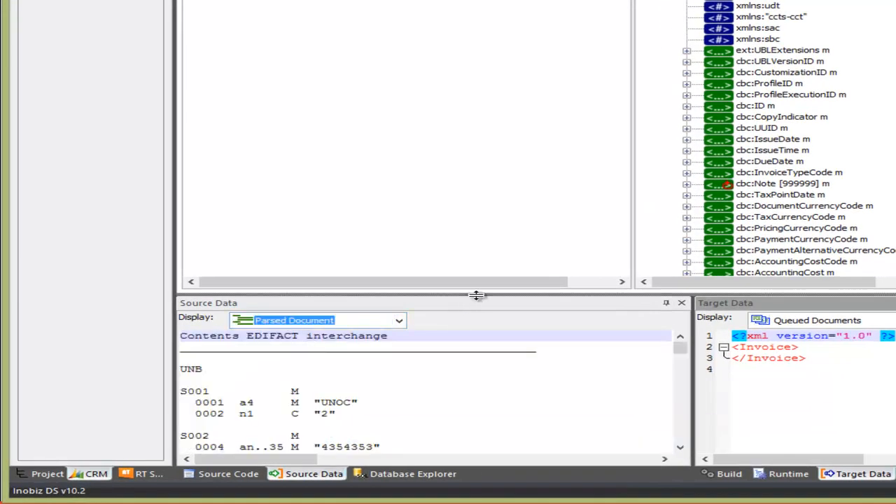
{"action": "left_click_drag", "start_coordinate": [476, 295], "coordinate": [477, 159]}
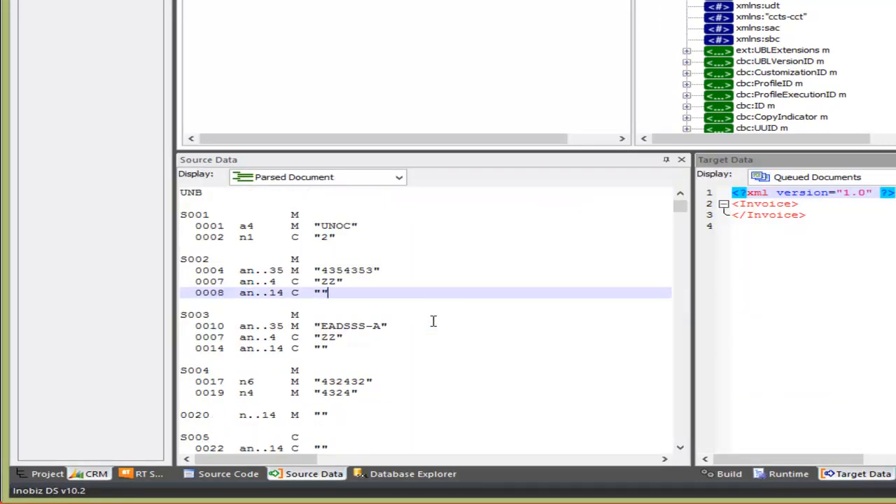
{"action": "scroll", "scroll_direction": "down", "scroll_amount": 3}
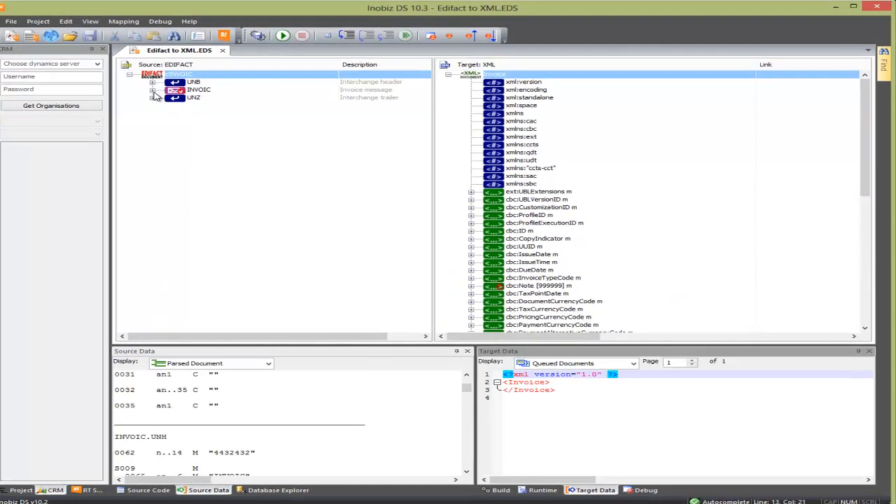
Map DTM 2380 to cbc:DueDate, giving test output ID 45354 and DueDate 20140210
{"action": "left_click", "coordinate": [153, 90]}
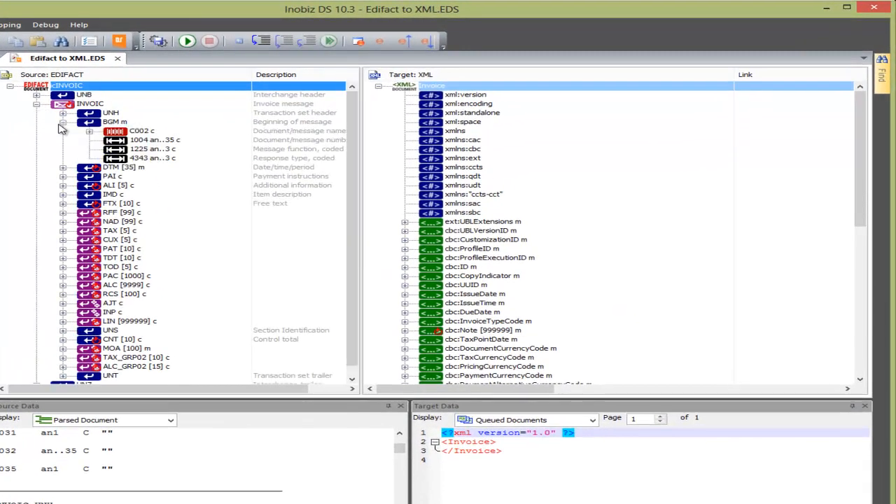
{"action": "left_click", "coordinate": [153, 139]}
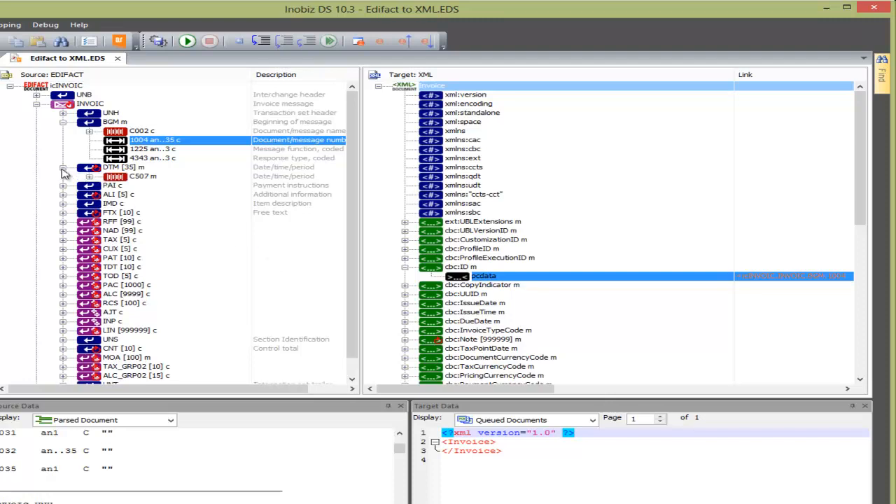
{"action": "left_click", "coordinate": [63, 167]}
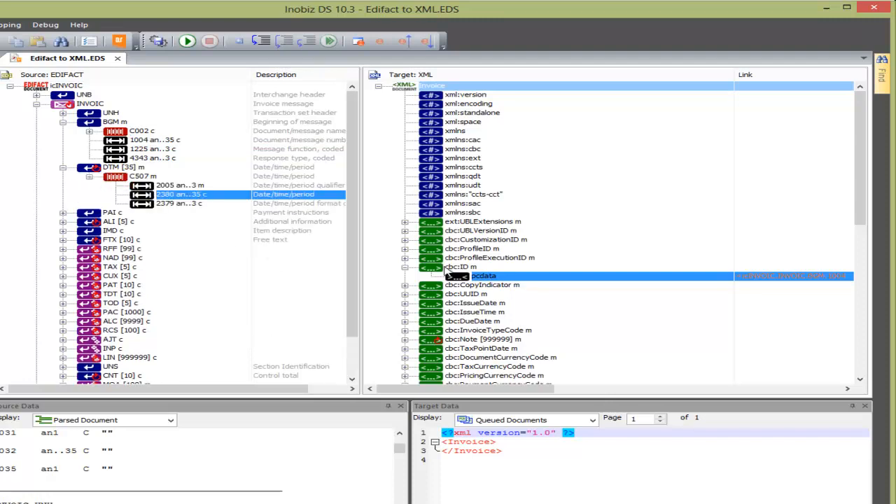
{"action": "mouse_move", "coordinate": [411, 305]}
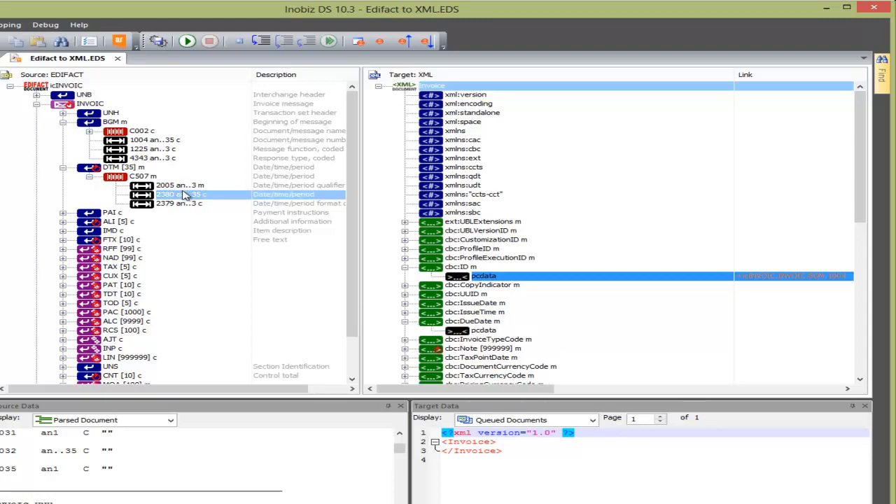
{"action": "left_click", "coordinate": [483, 330]}
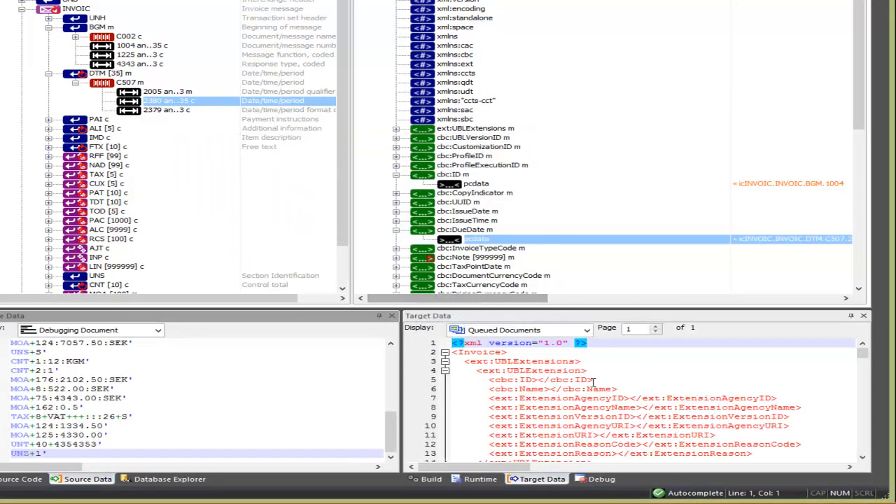
{"action": "scroll", "scroll_direction": "down", "scroll_amount": 3}
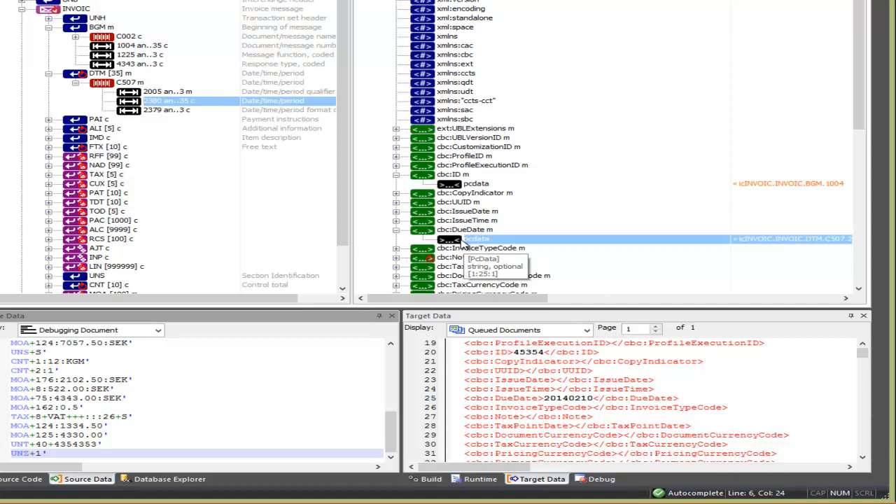
Give DueDate the extended mapping <target>=dateformat(<source>,"YYMMDD");
{"action": "double_click", "coordinate": [475, 239]}
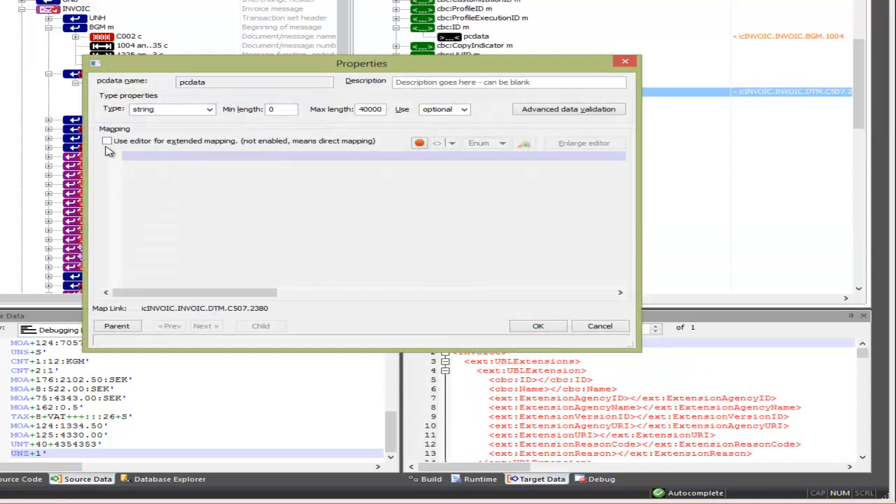
{"action": "left_click", "coordinate": [107, 141]}
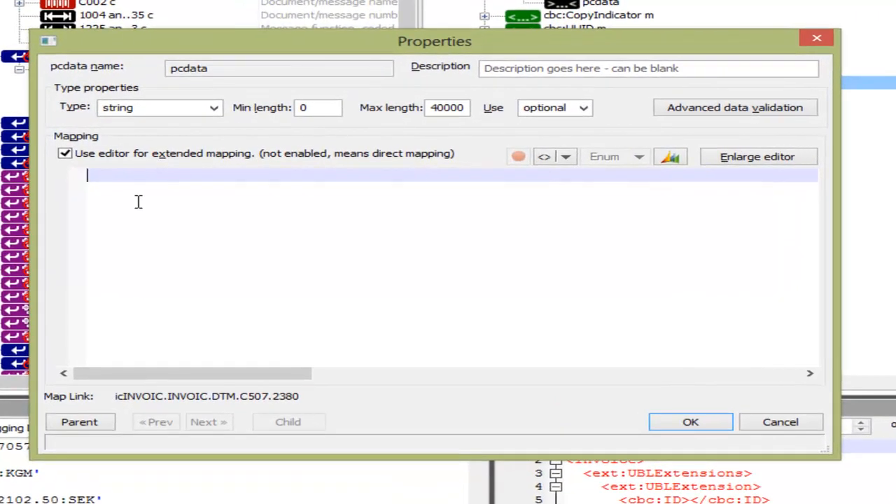
{"action": "type", "text": "<target>="}
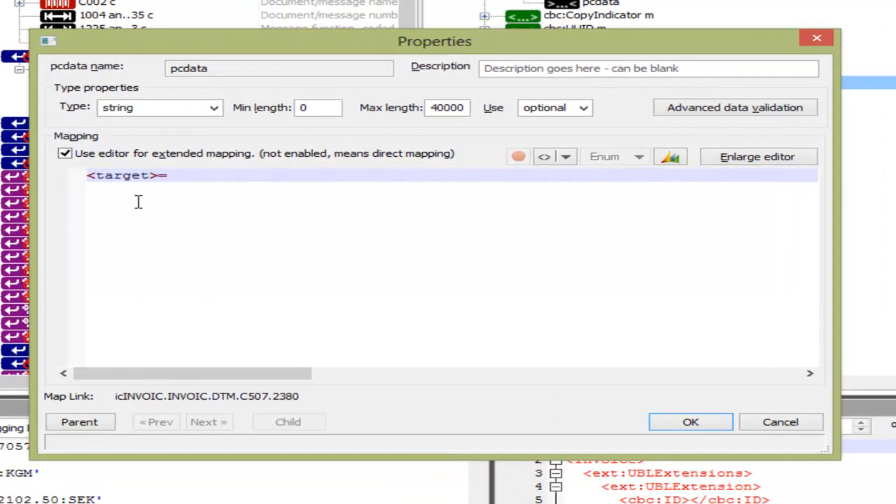
{"action": "type", "text": "dateformat("}
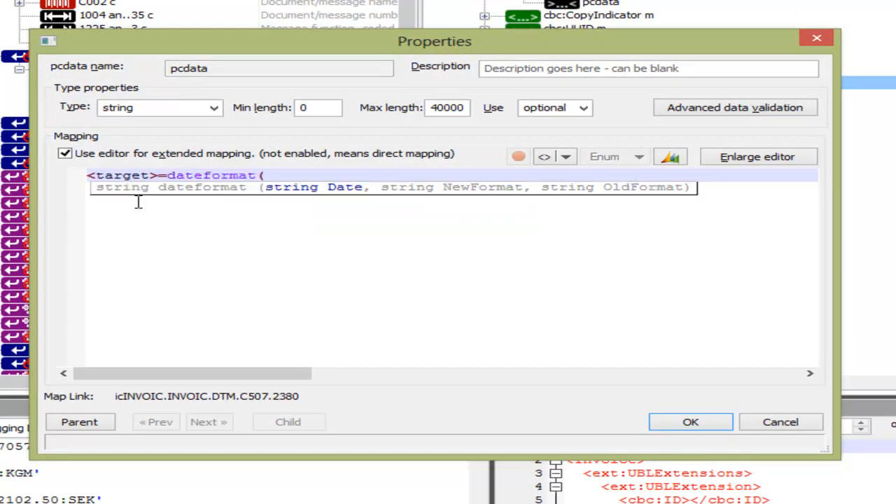
{"action": "type", "text": "<source>"}
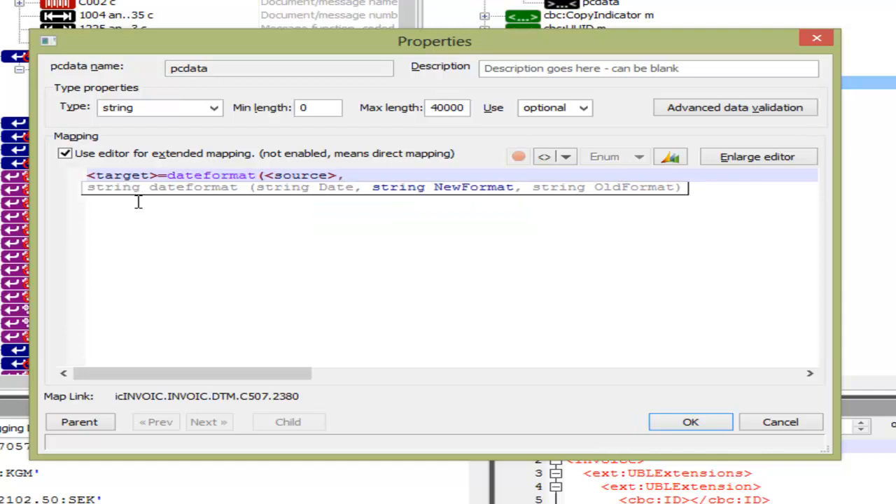
{"action": "type", "text": ",\"YY"}
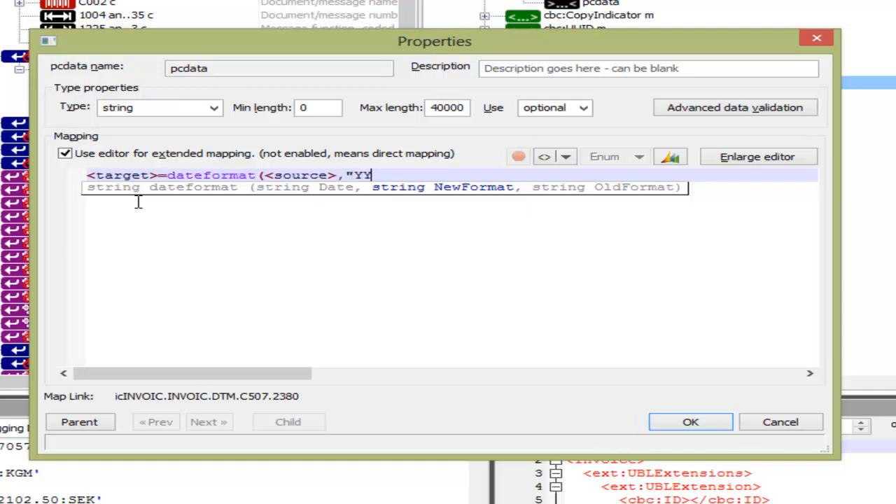
{"action": "type", "text": "MM"}
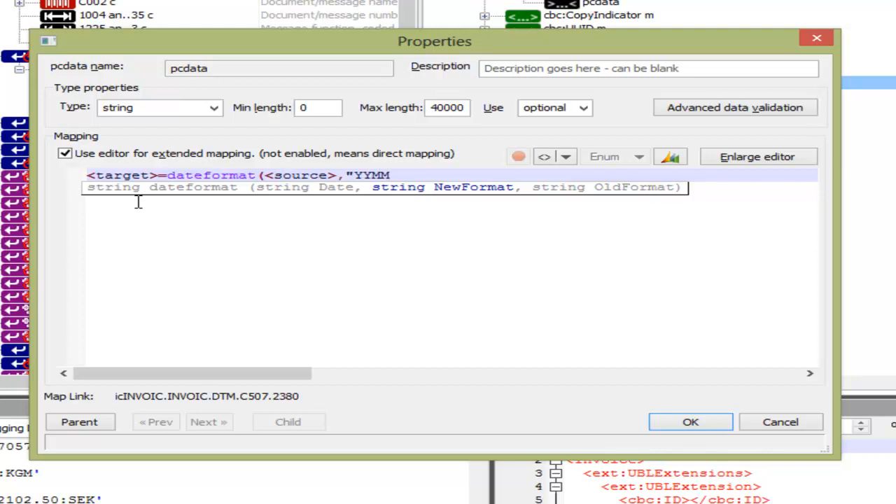
{"action": "type", "text": "DD\""}
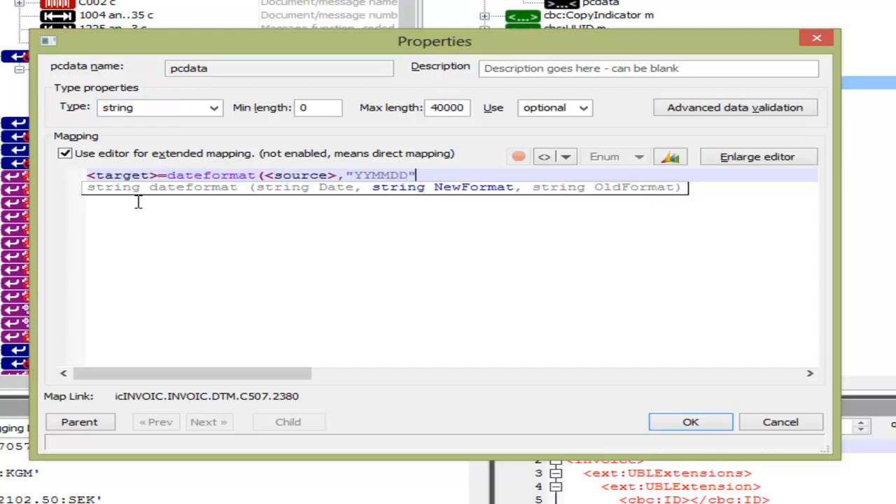
{"action": "type", "text": ") ;"}
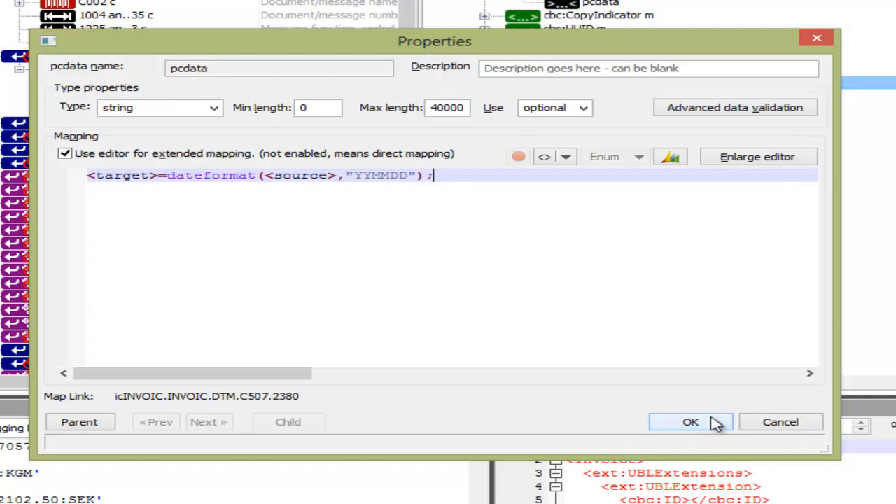
{"action": "left_click", "coordinate": [690, 422]}
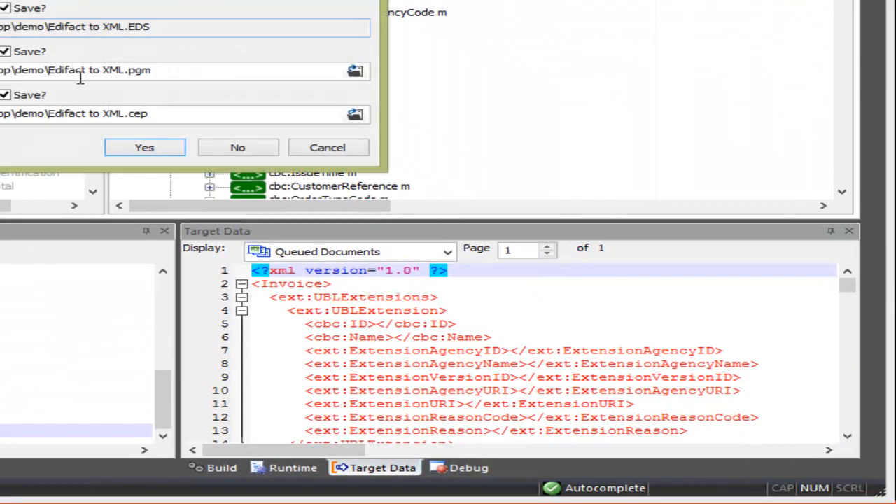
Save the .EDS, .pgm and .cep files and scroll to ResultOfVerification in the target tree
{"action": "left_click", "coordinate": [145, 147]}
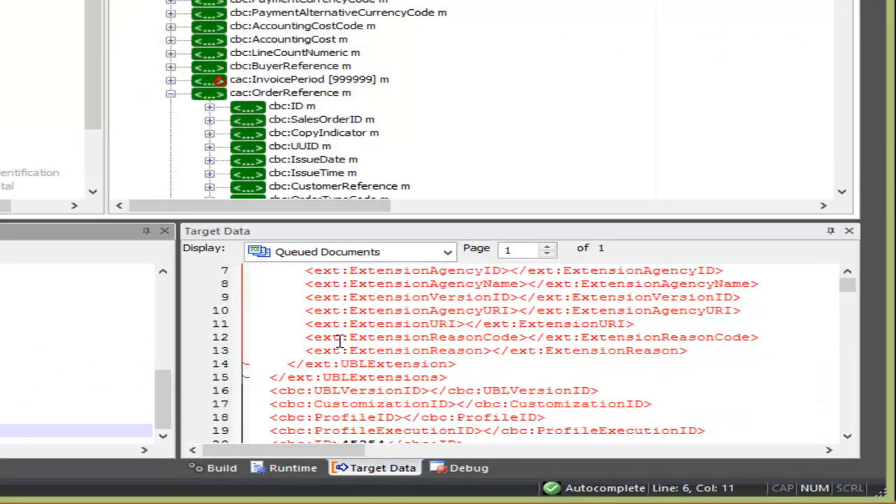
{"action": "scroll", "scroll_direction": "down", "scroll_amount": 3}
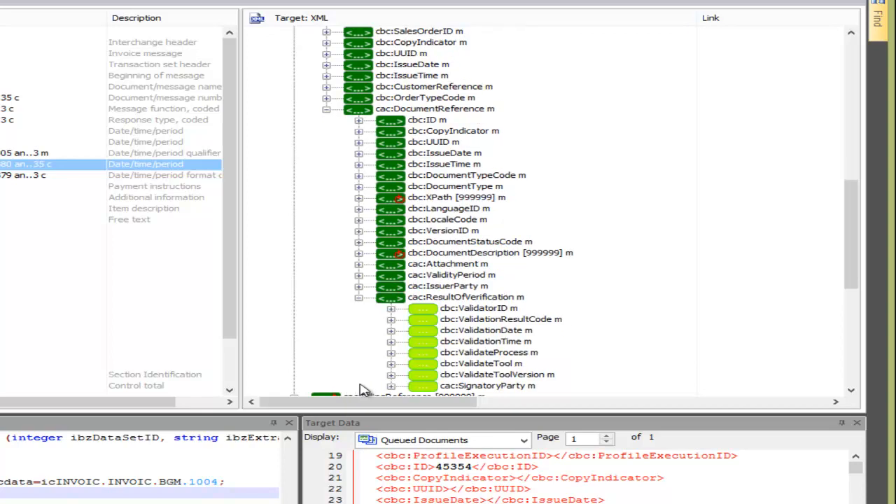
{"action": "mouse_move", "coordinate": [476, 320]}
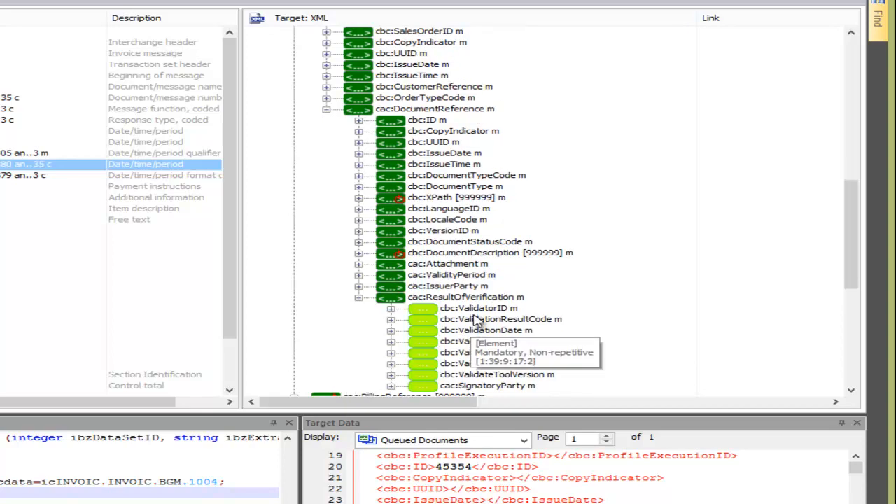
Expand the complex type of cbc:ValidatorID to reveal its pcdata node
{"action": "left_click", "coordinate": [478, 308]}
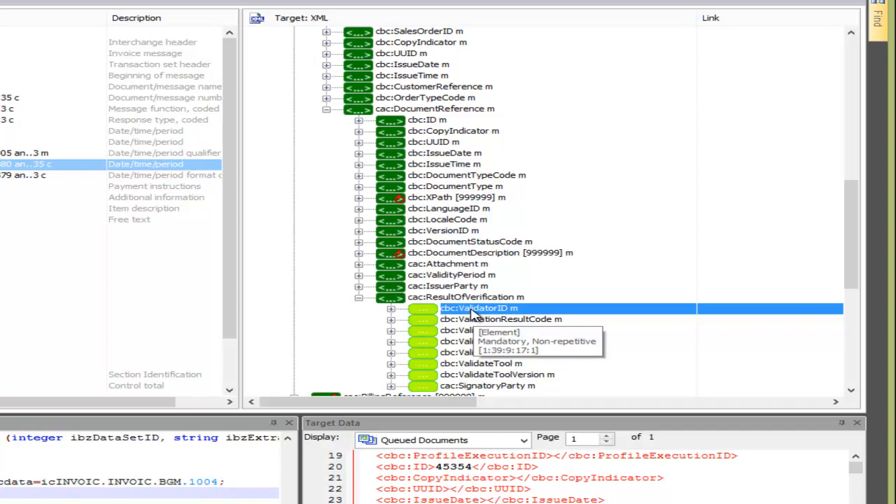
{"action": "mouse_move", "coordinate": [480, 313]}
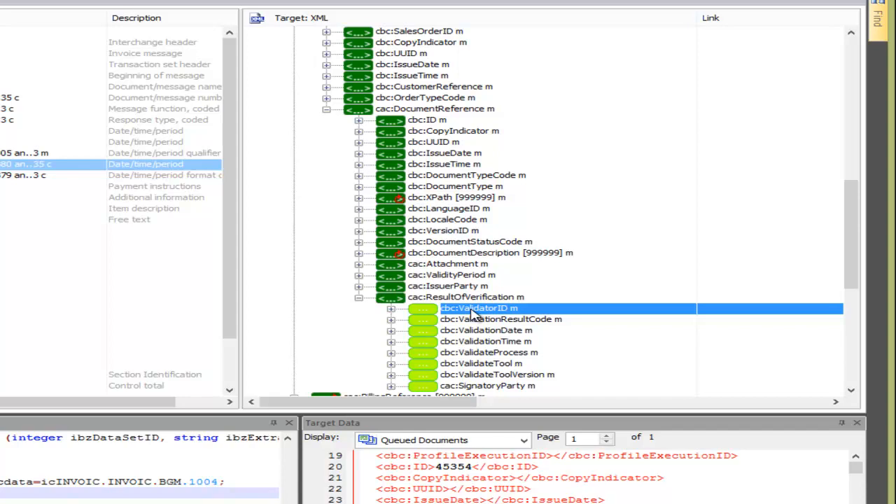
{"action": "right_click", "coordinate": [479, 308]}
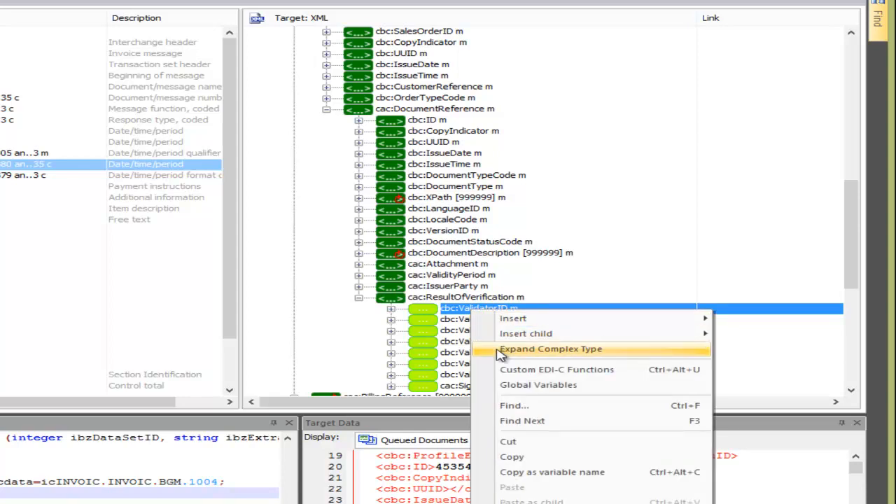
{"action": "left_click", "coordinate": [551, 349]}
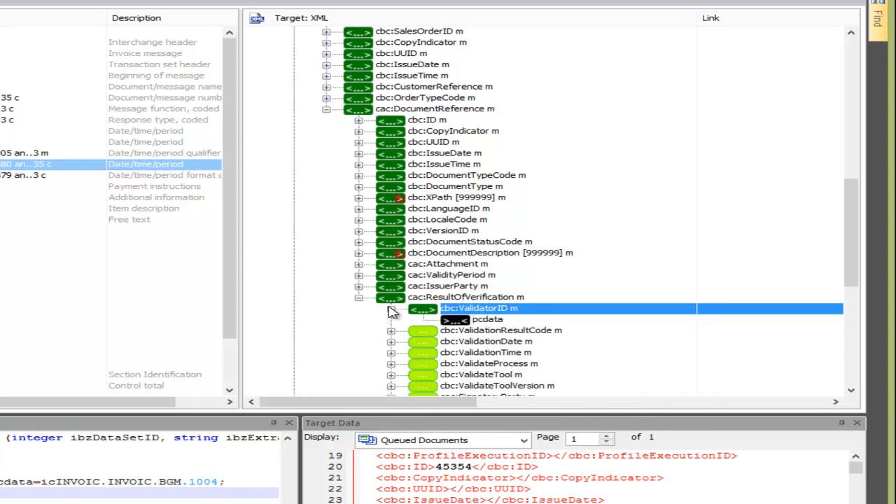